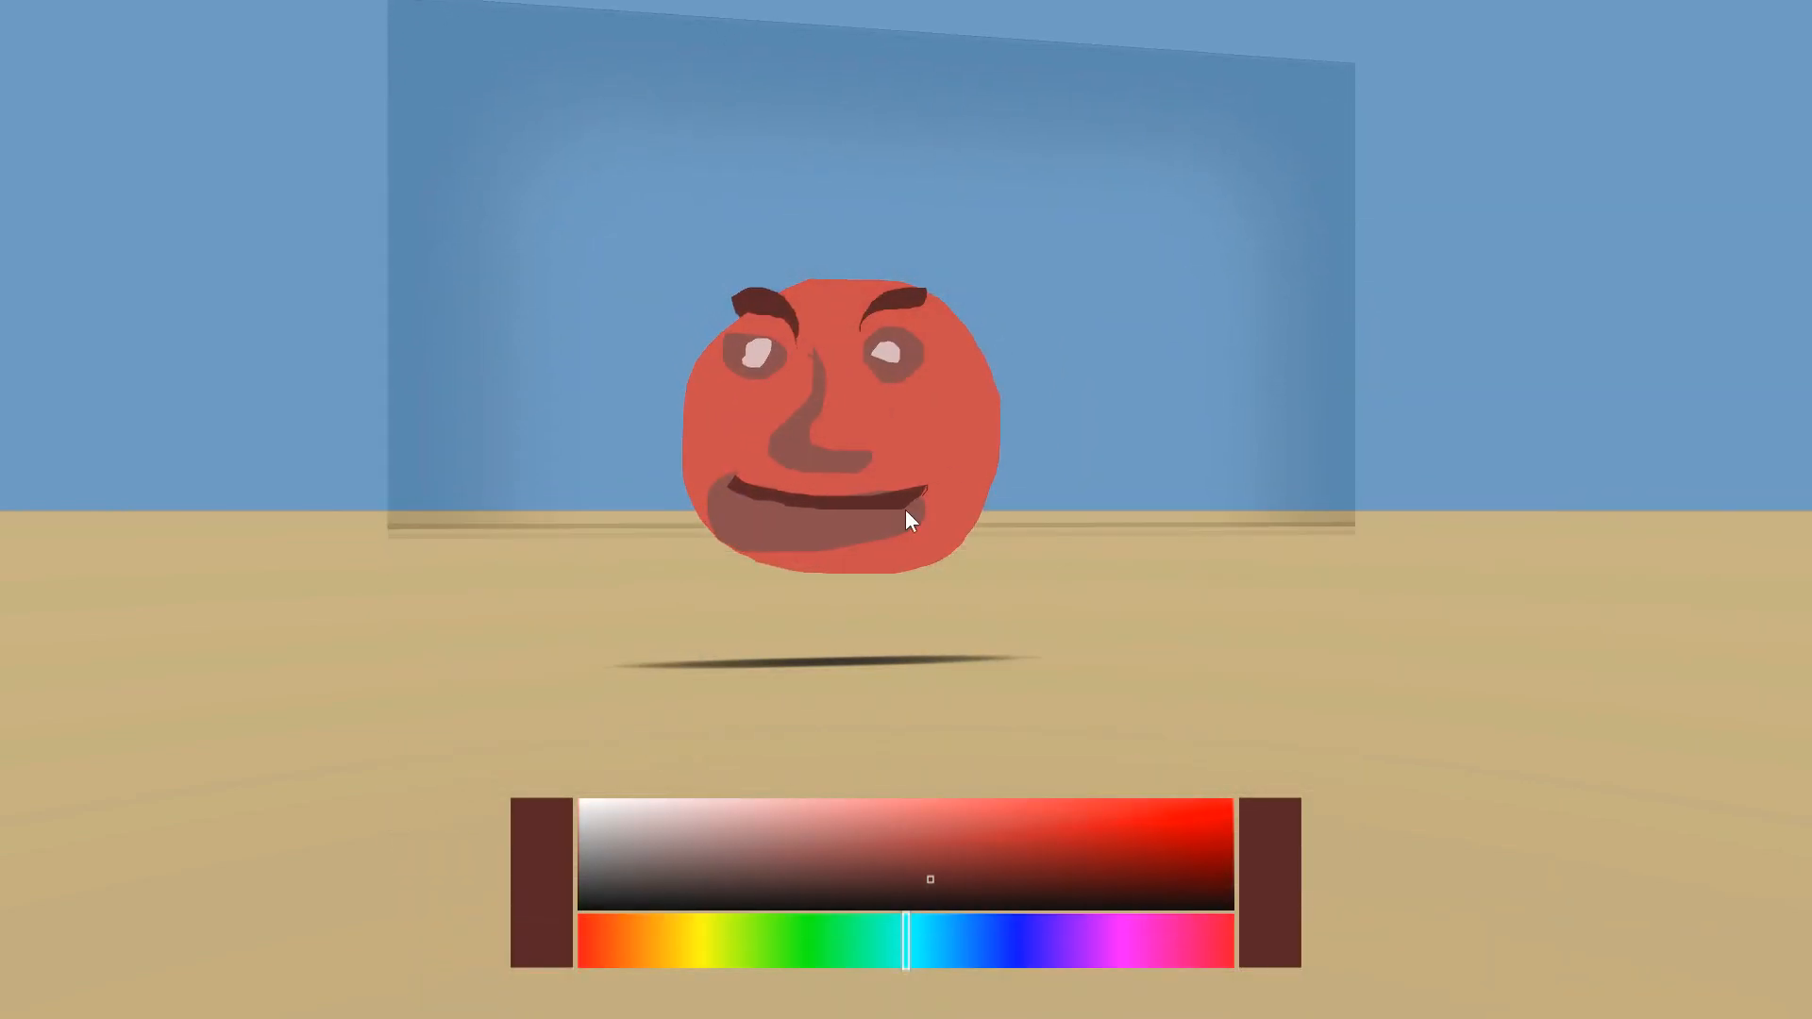
pyautogui.moveTo(1121, 761)
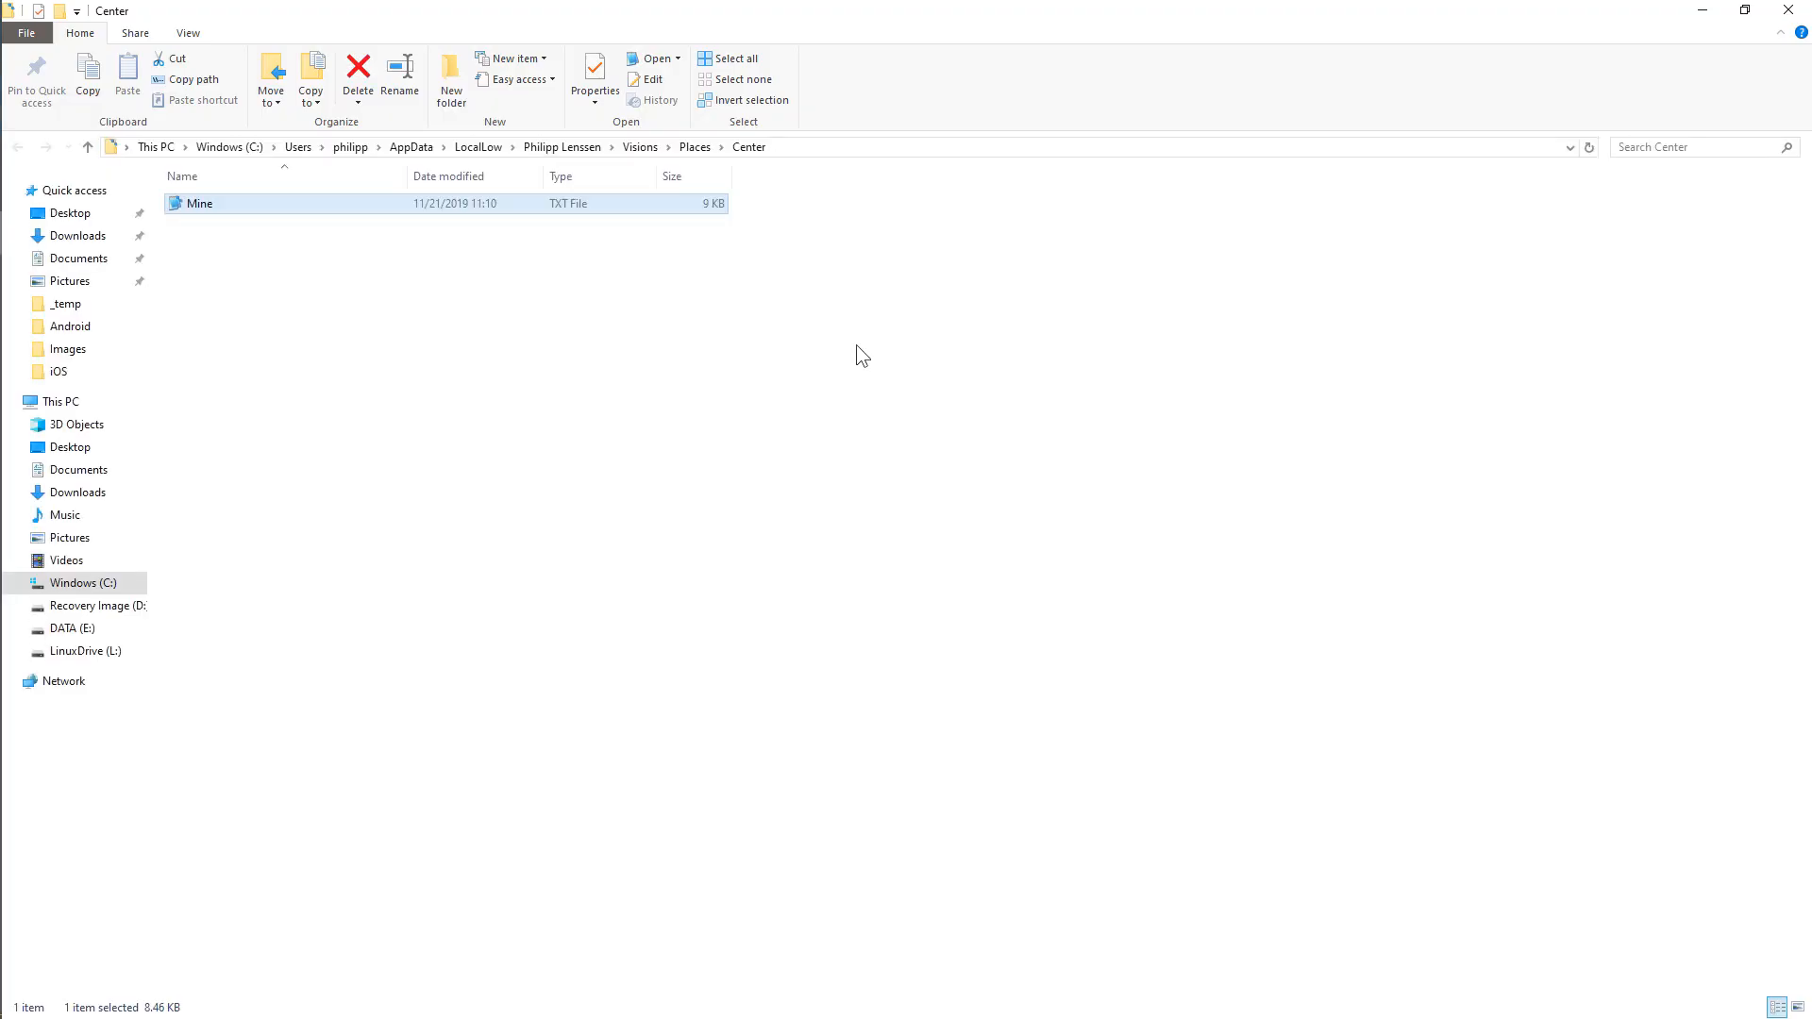
pyautogui.moveTo(253, 262)
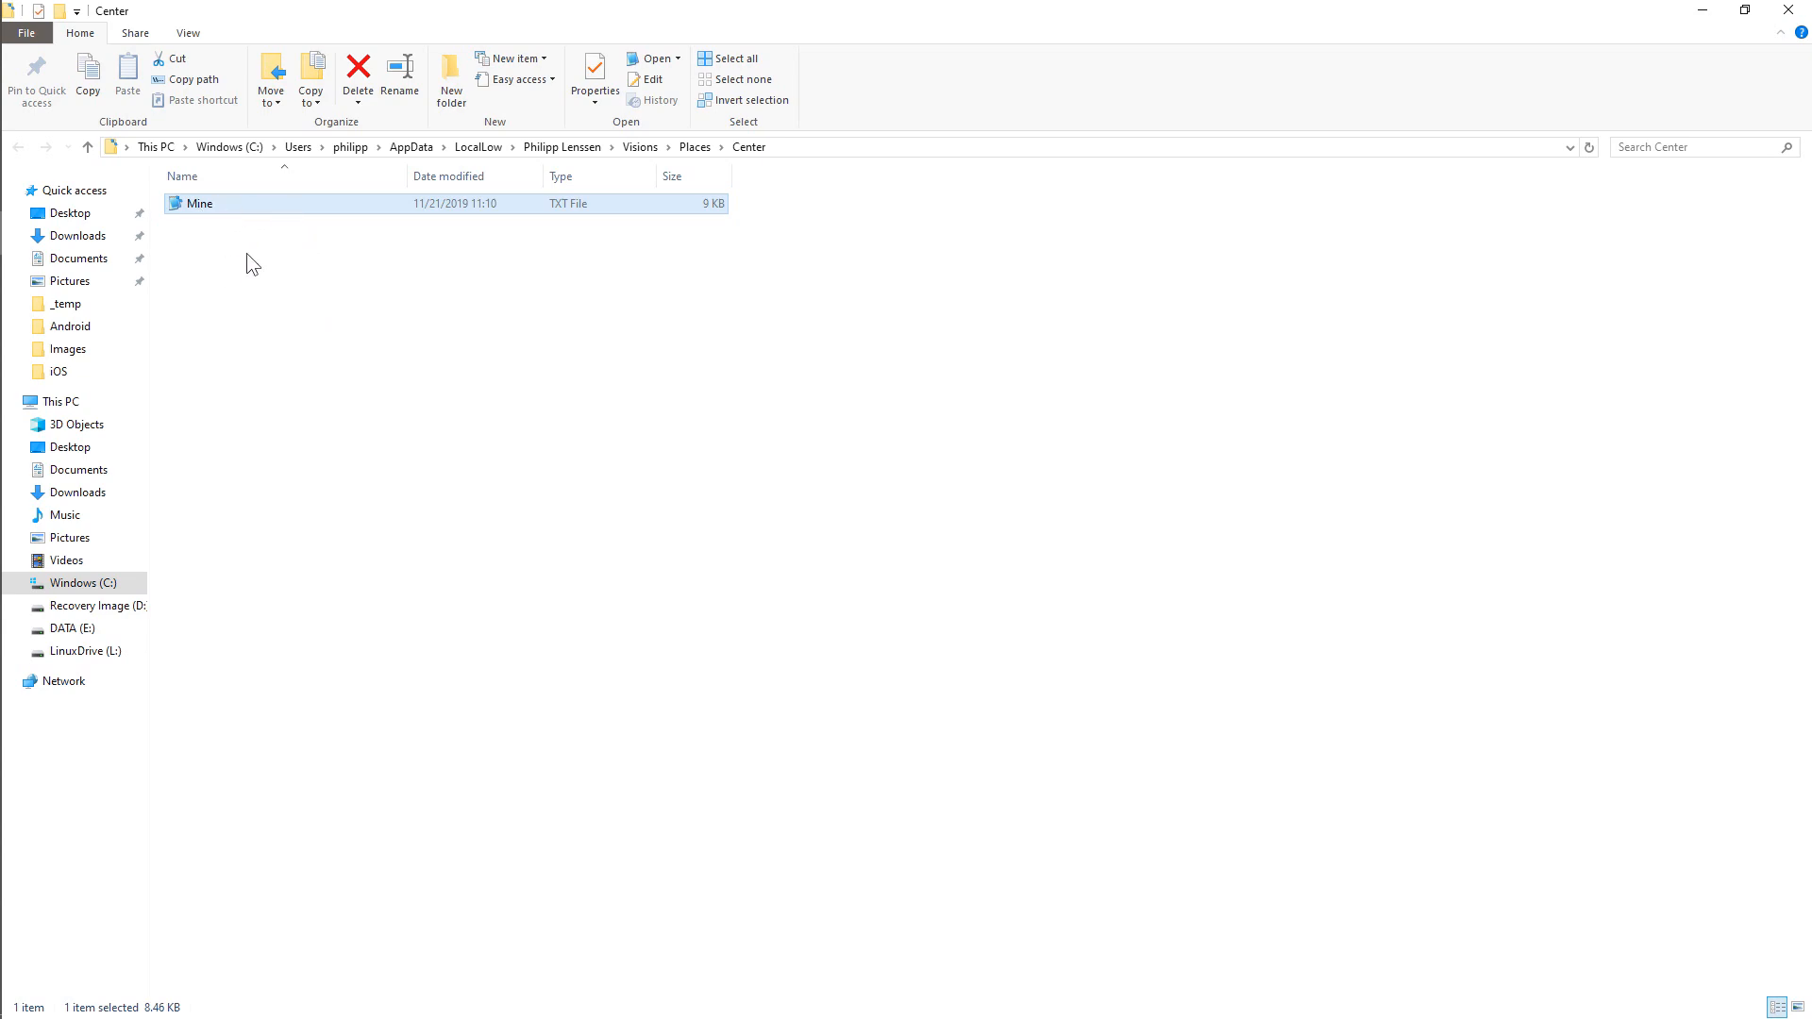
pyautogui.moveTo(1153, 404)
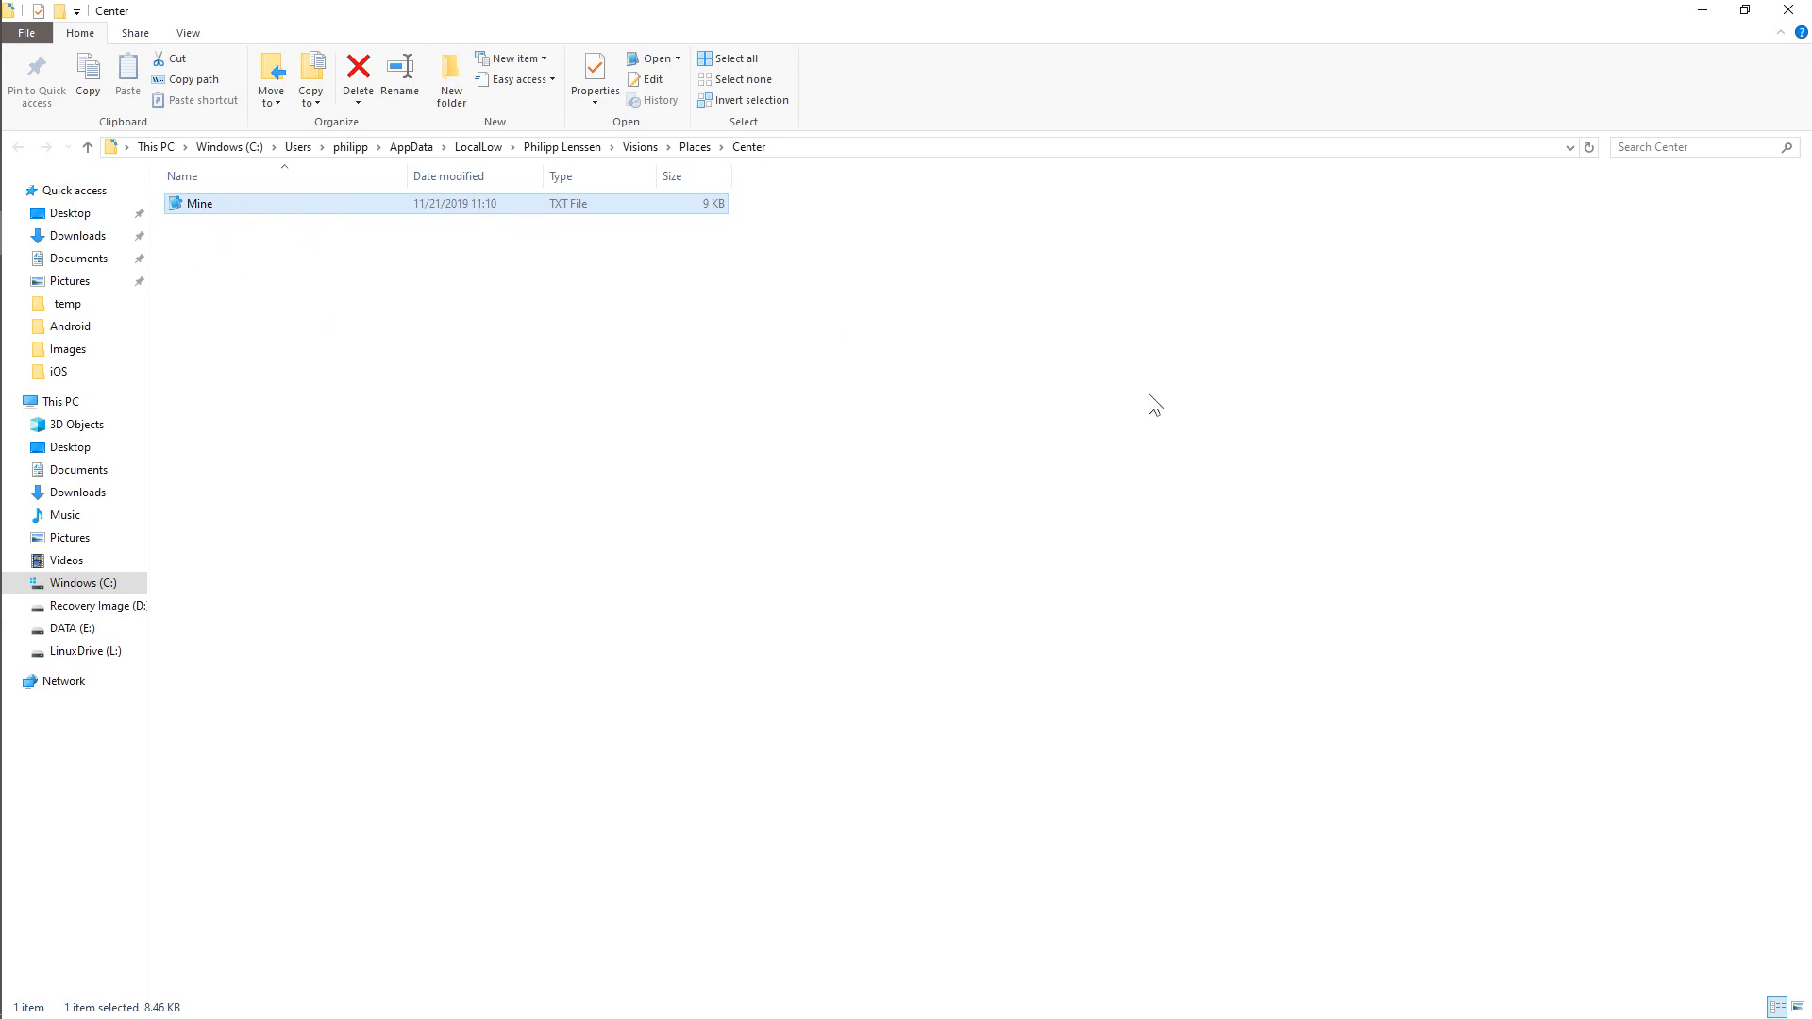